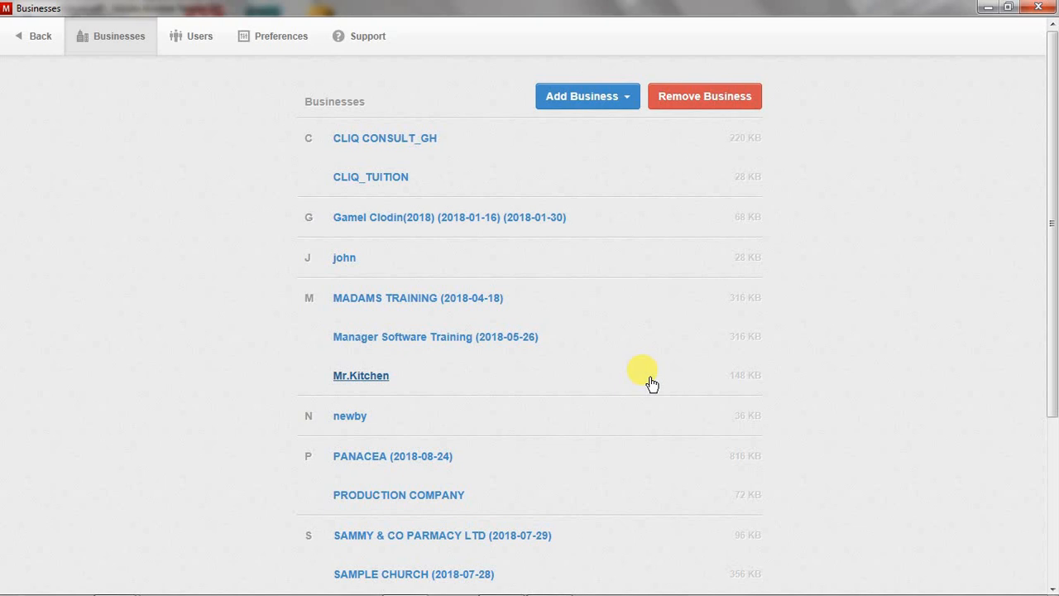
mouse_move(644, 378)
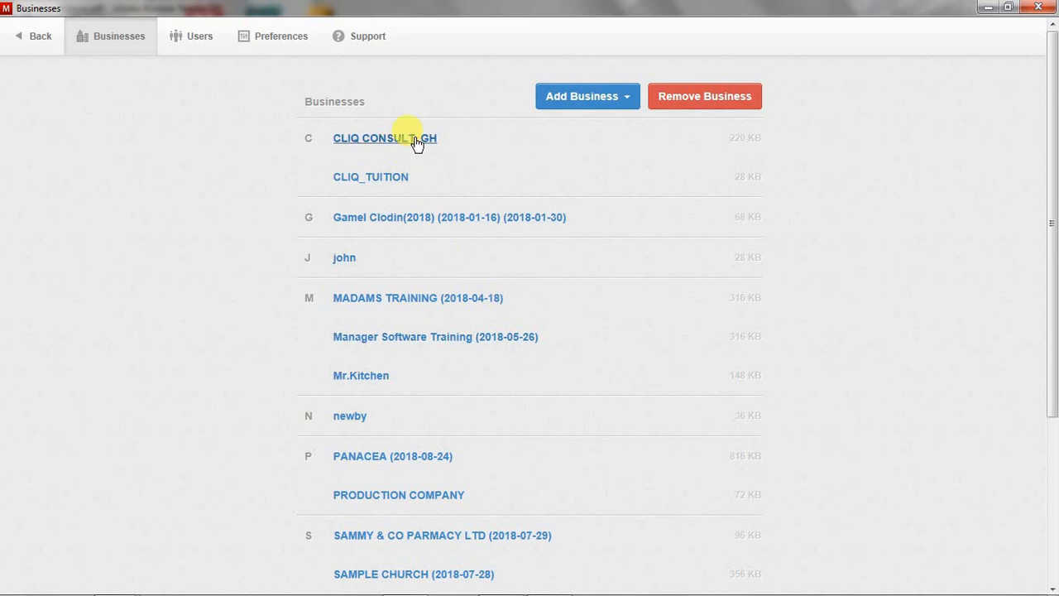
- Open CLIQ CONSULT_GH from the Businesses list
left_click(384, 137)
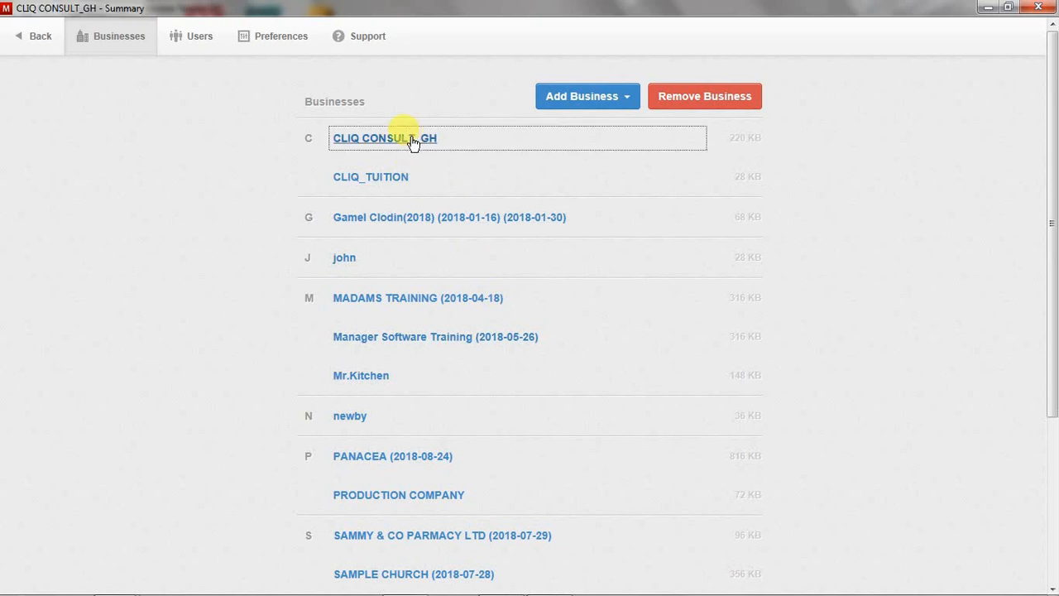
- Load the CLIQ CONSULT_GH Summary with its balance sheet and profit and loss
left_click(384, 139)
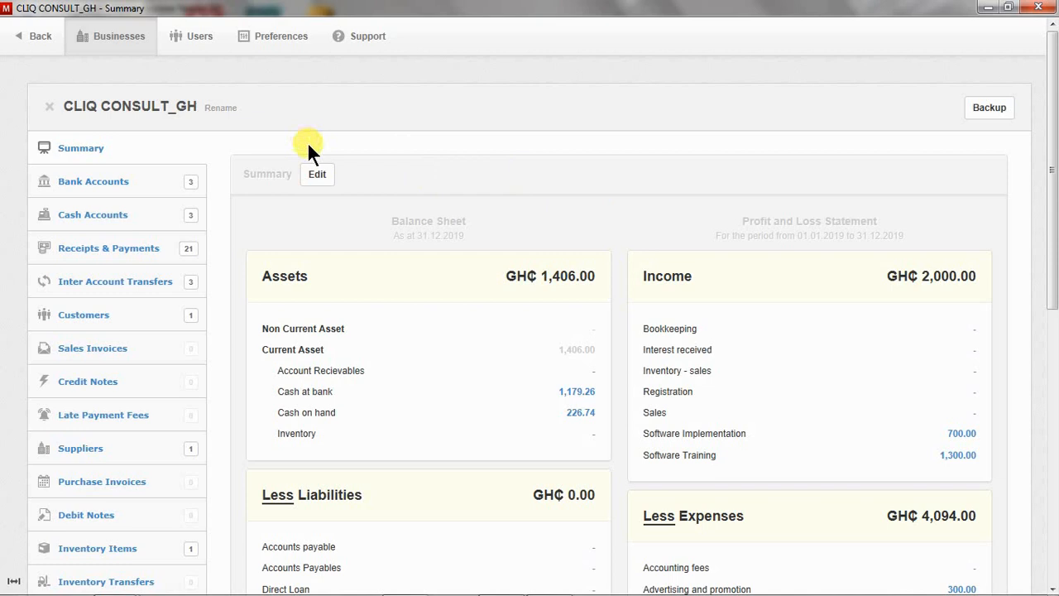
mouse_move(379, 215)
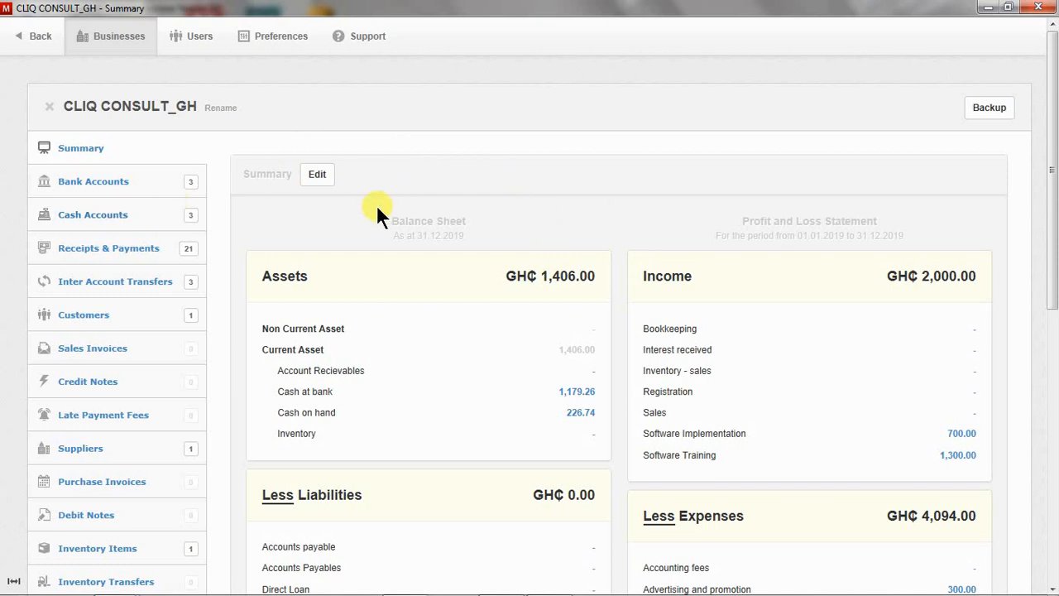
mouse_move(398, 210)
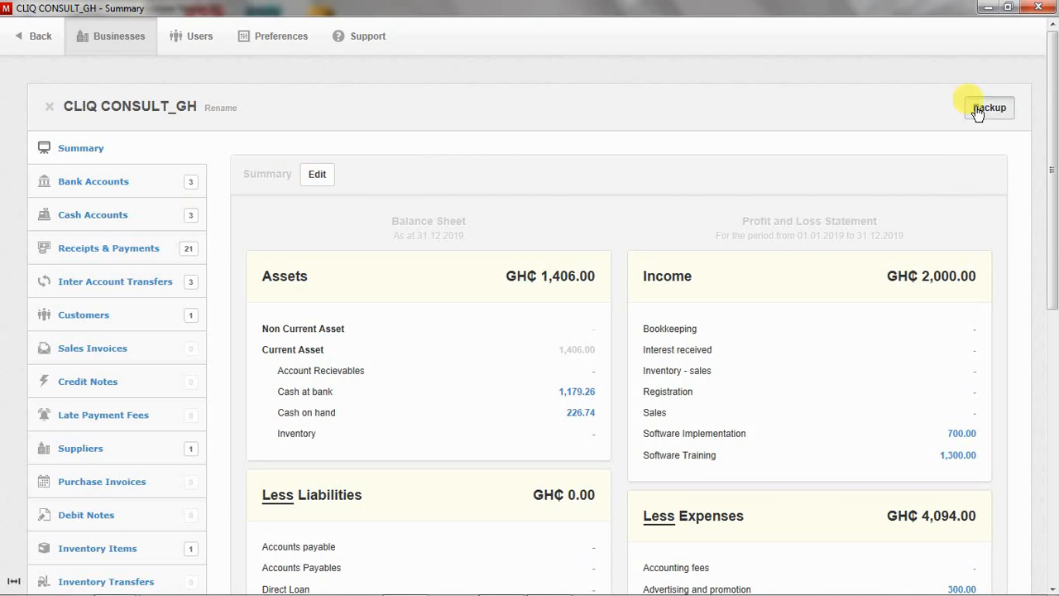
- Back up CLIQ CONSULT_GH to a dated file in Downloads
left_click(989, 108)
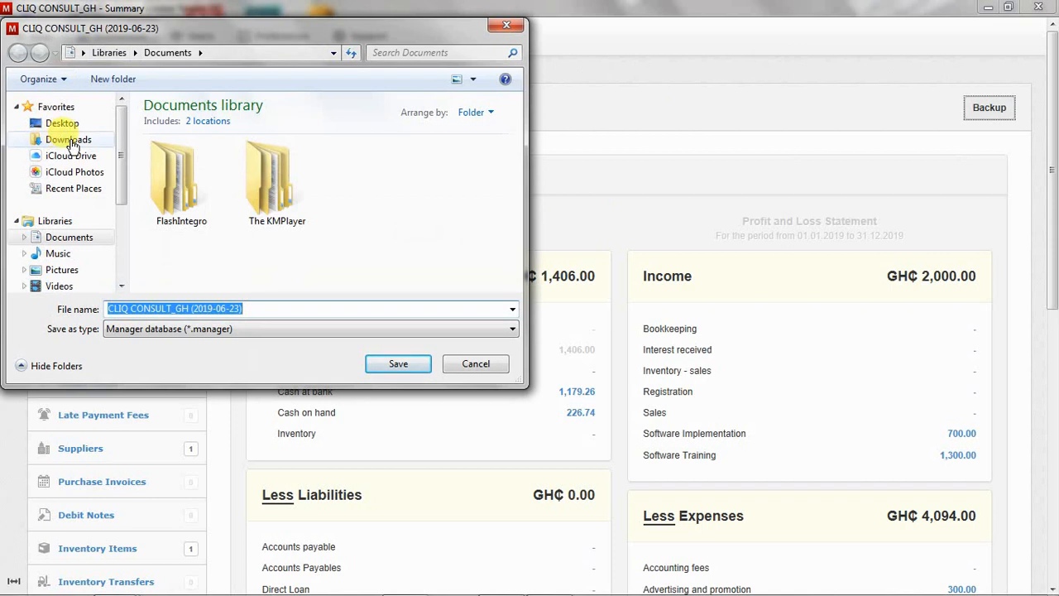
left_click(67, 139)
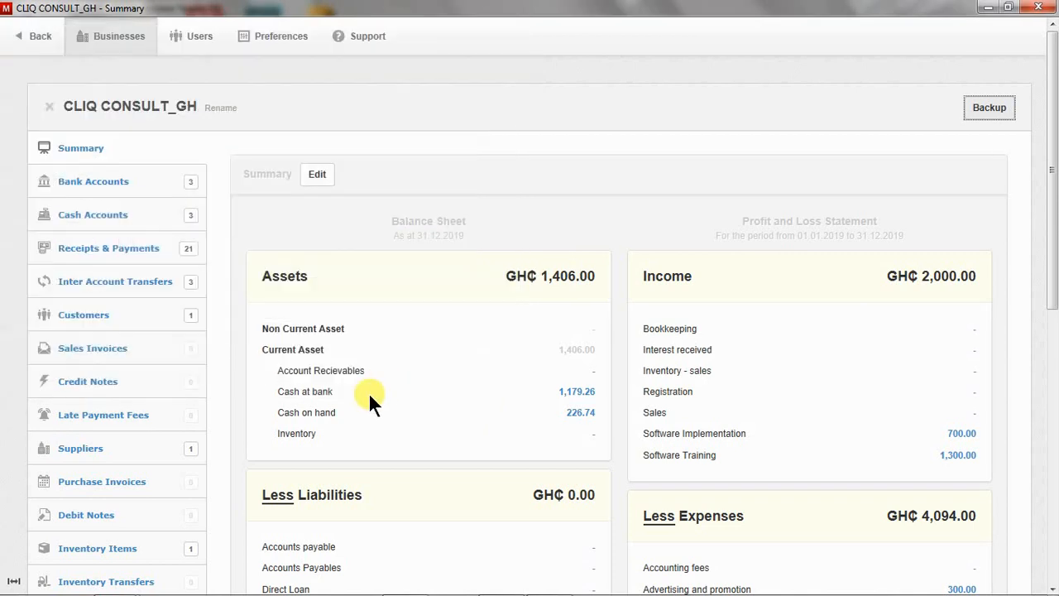
mouse_move(339, 289)
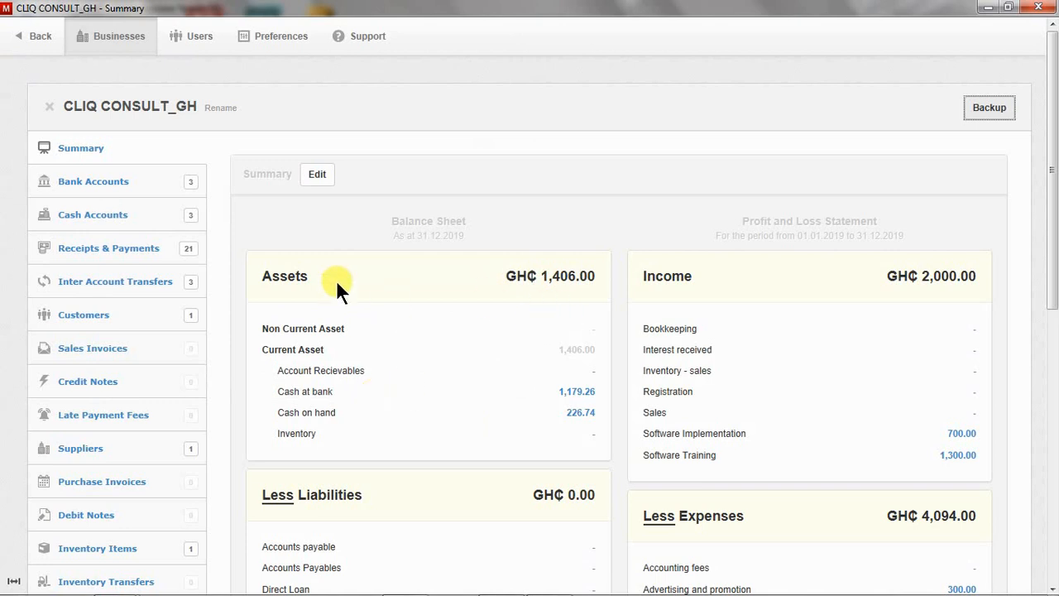
mouse_move(182, 154)
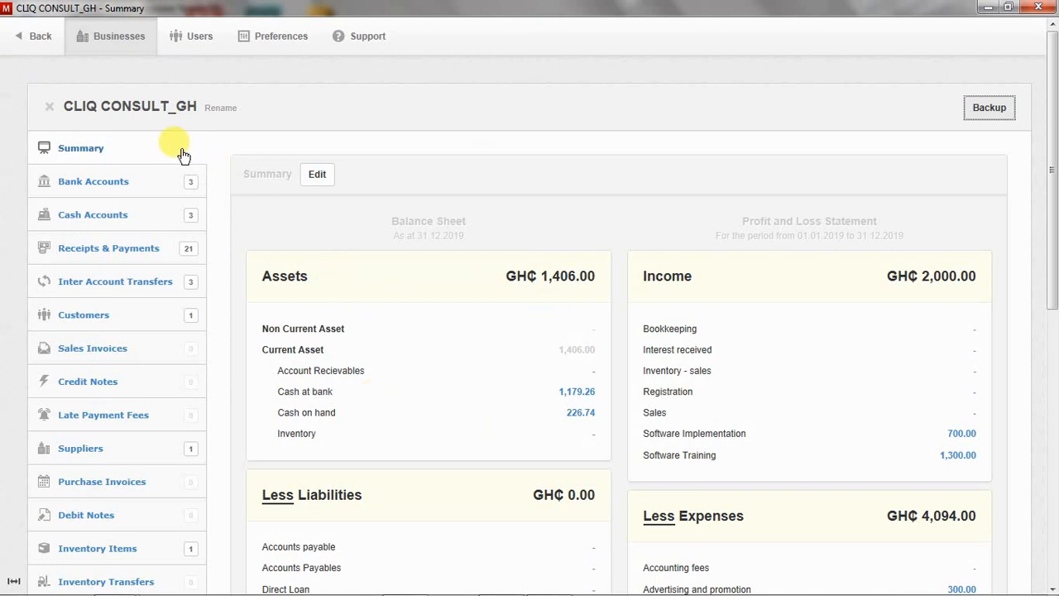
mouse_move(214, 166)
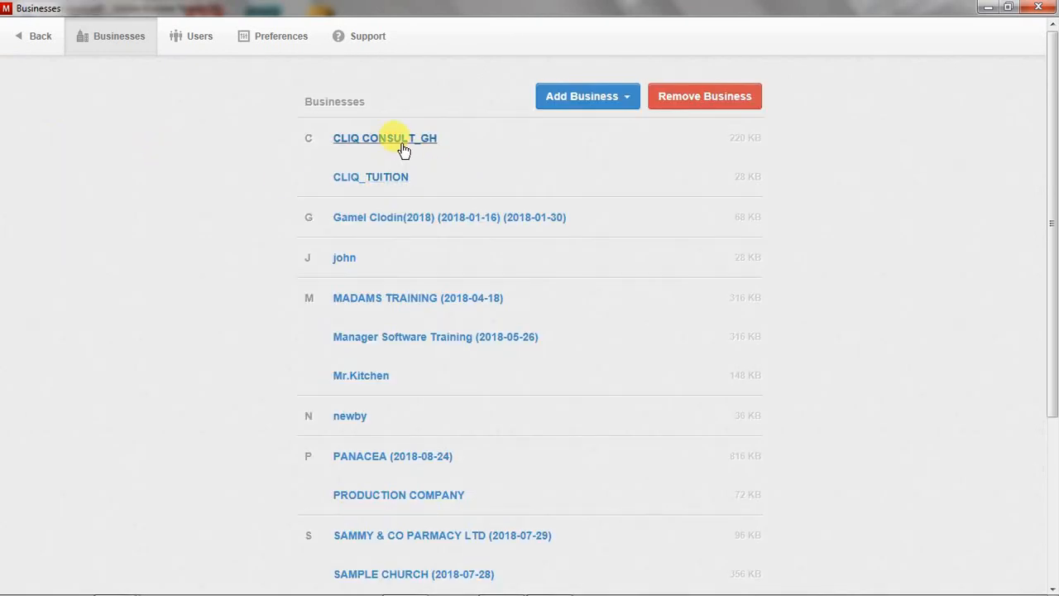
mouse_move(412, 145)
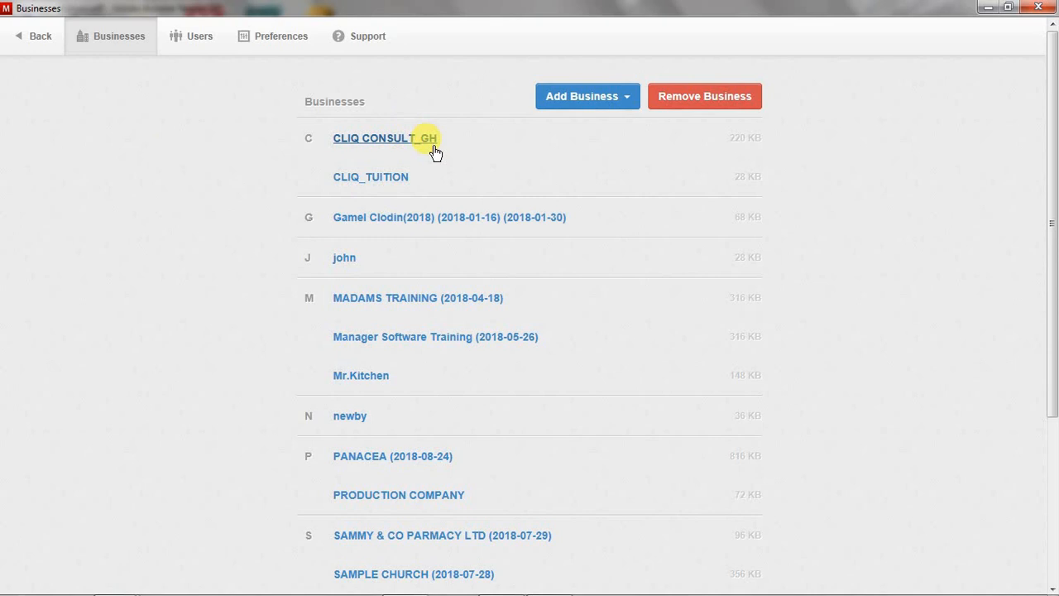
mouse_move(671, 104)
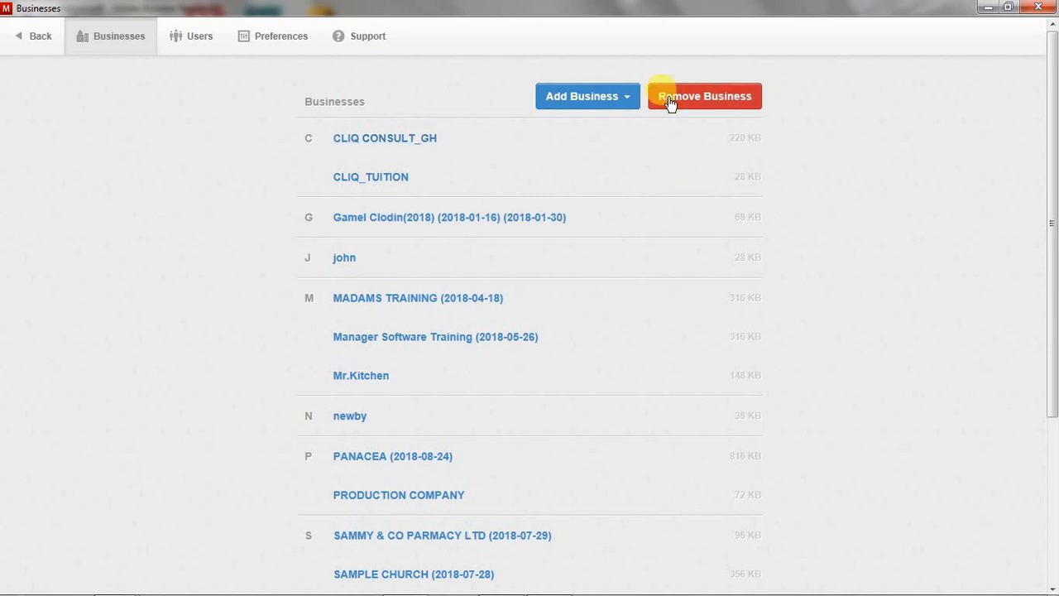
- Remove the CLIQ CONSULT_GH business and confirm the deletion
left_click(705, 96)
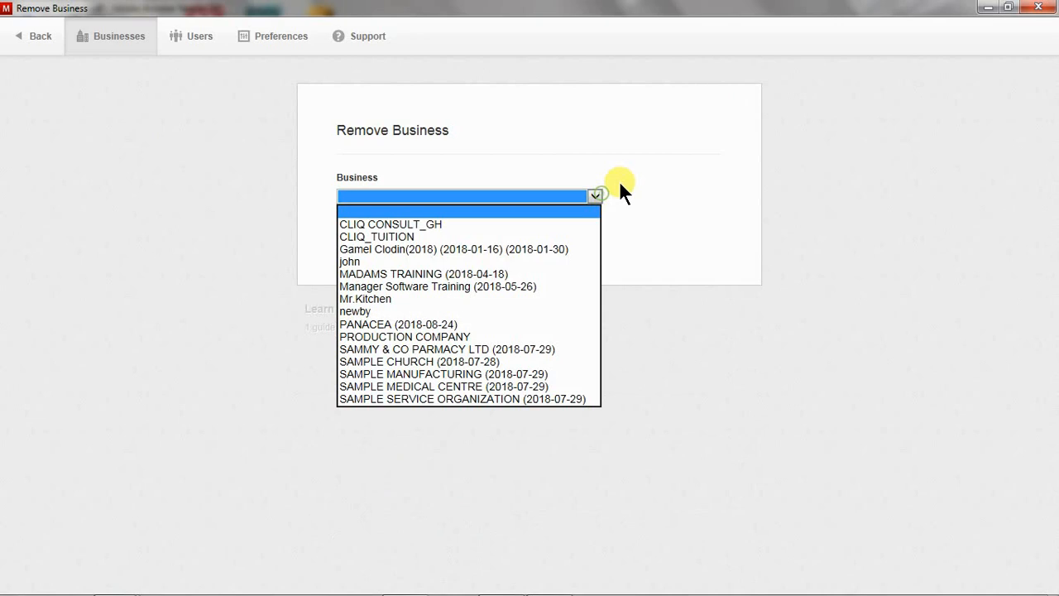
left_click(390, 223)
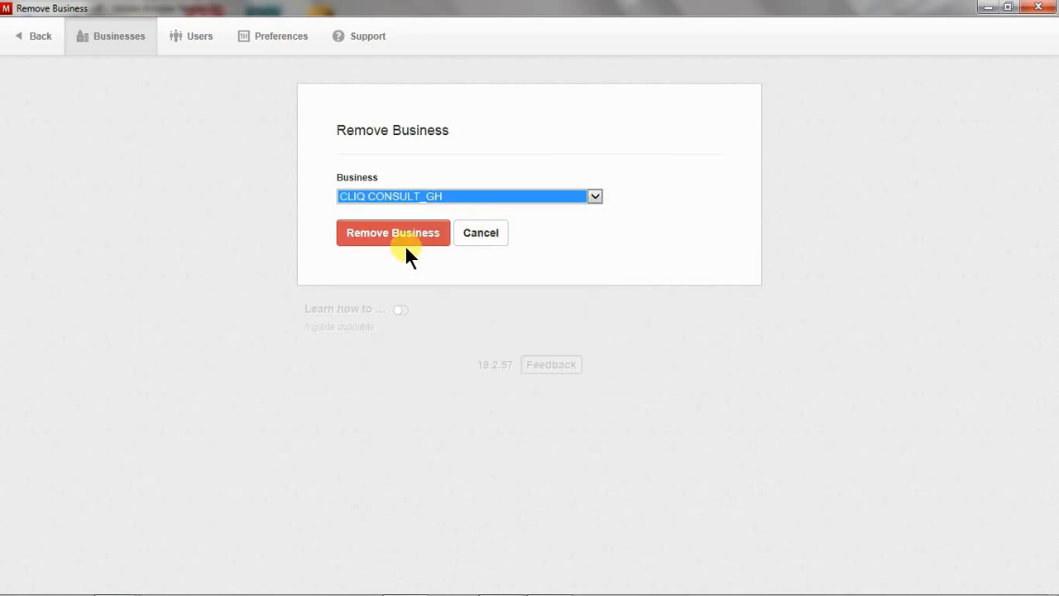
left_click(392, 233)
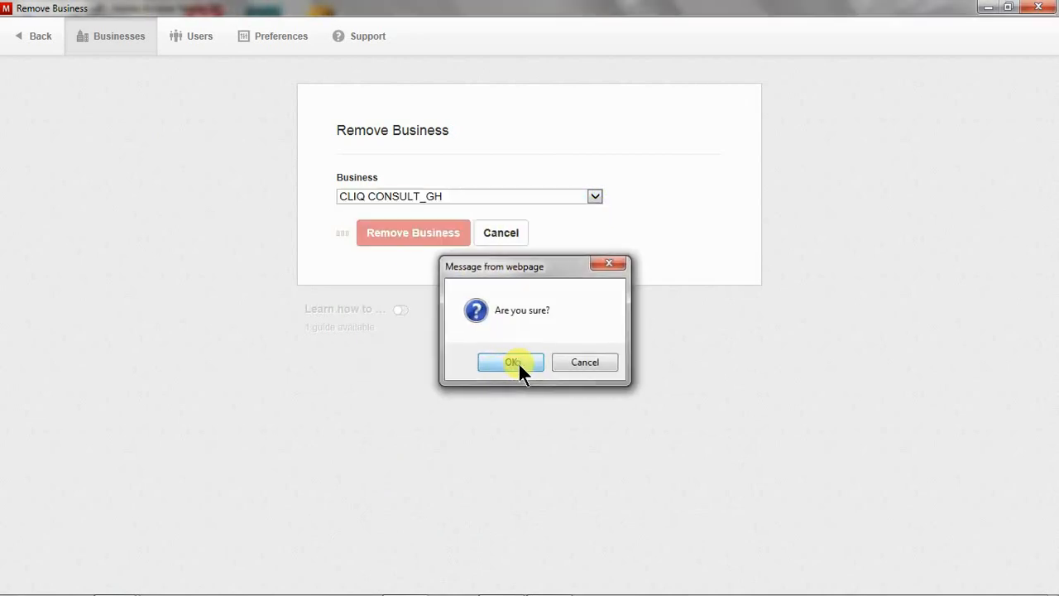
left_click(509, 362)
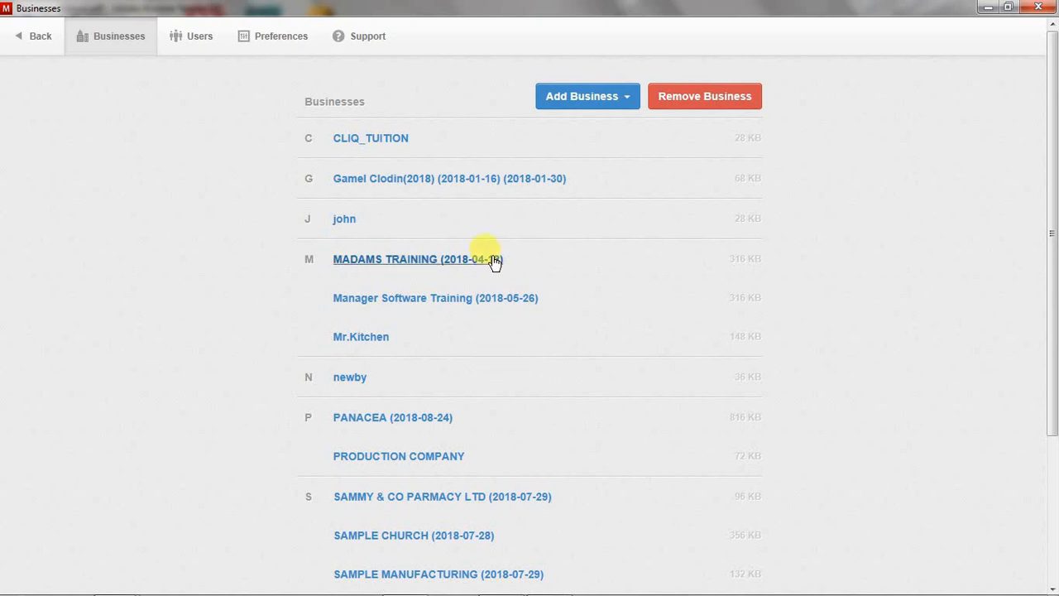
- Import the CLIQ CONSULT_GH .manager backup from Downloads as a new business
left_click(586, 96)
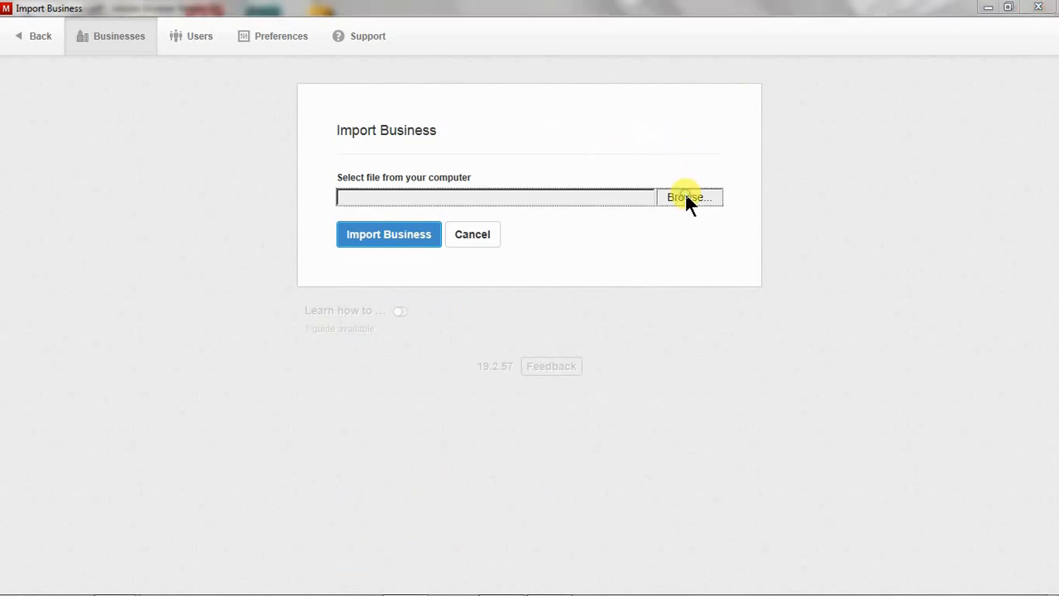
left_click(689, 197)
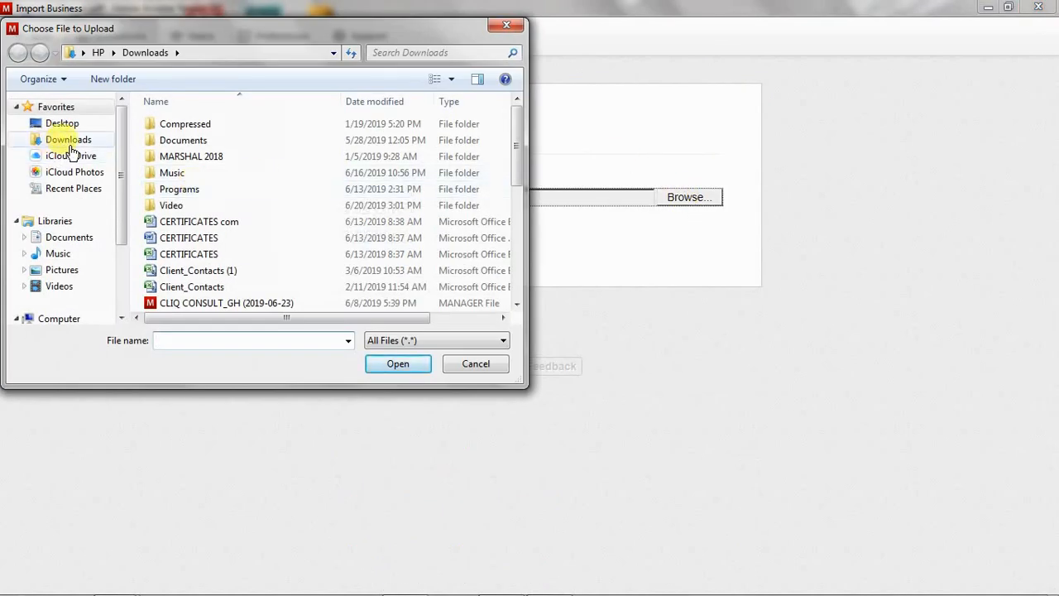
left_click(68, 139)
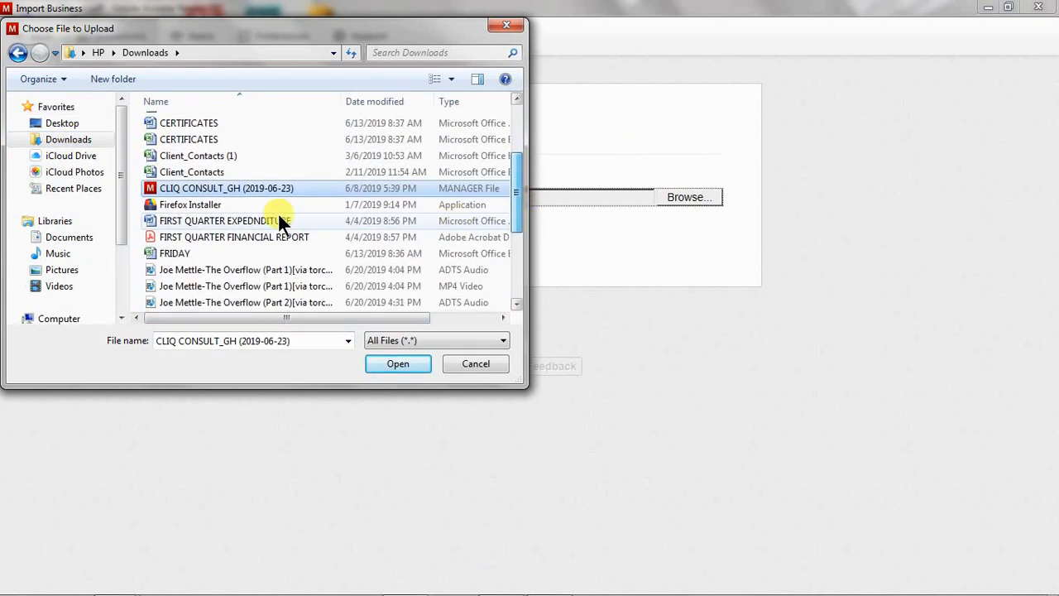
mouse_move(254, 188)
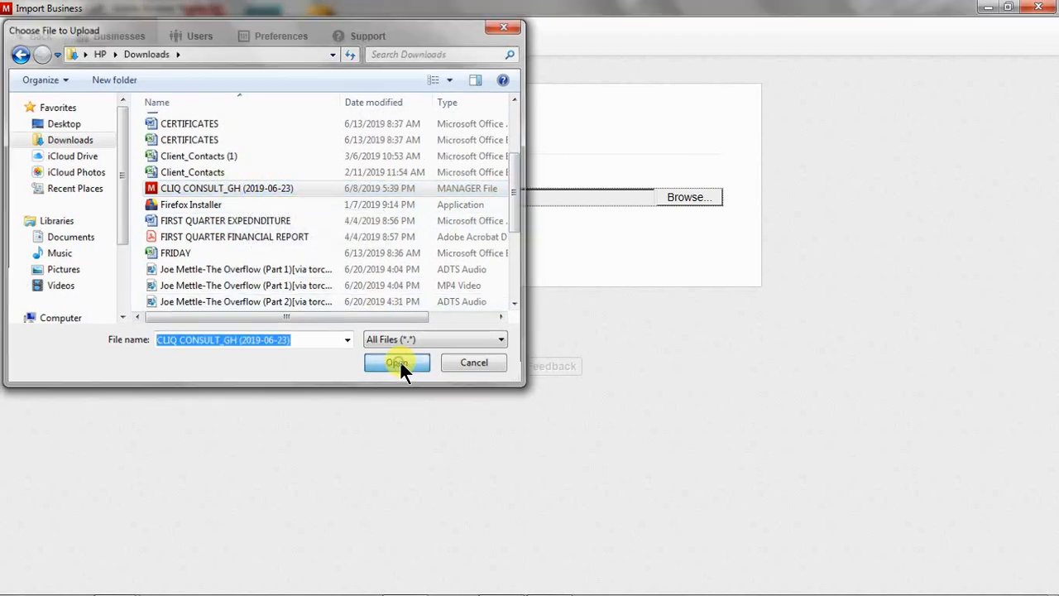
left_click(397, 363)
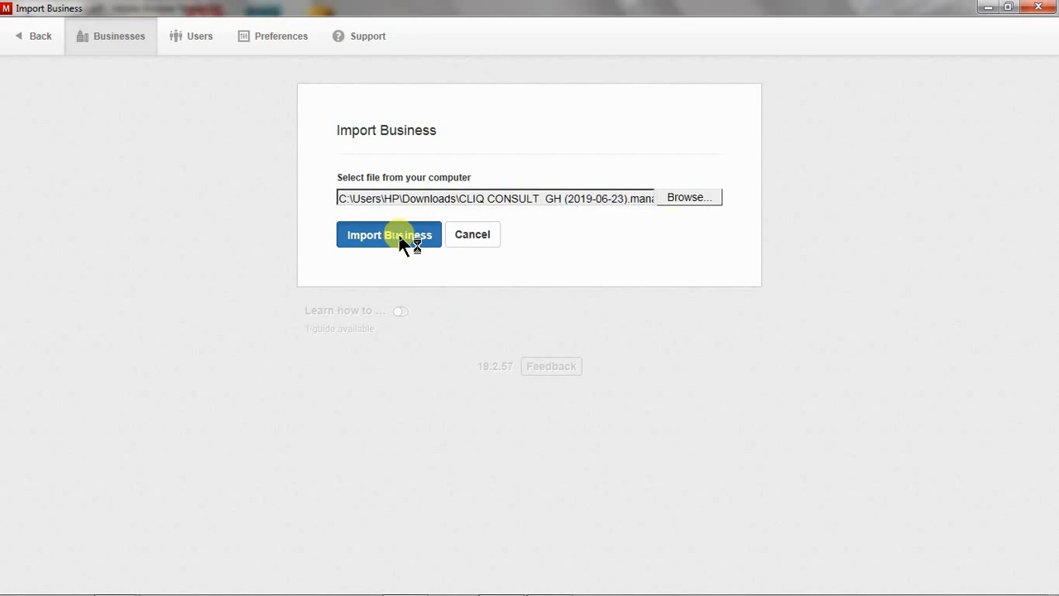
left_click(389, 234)
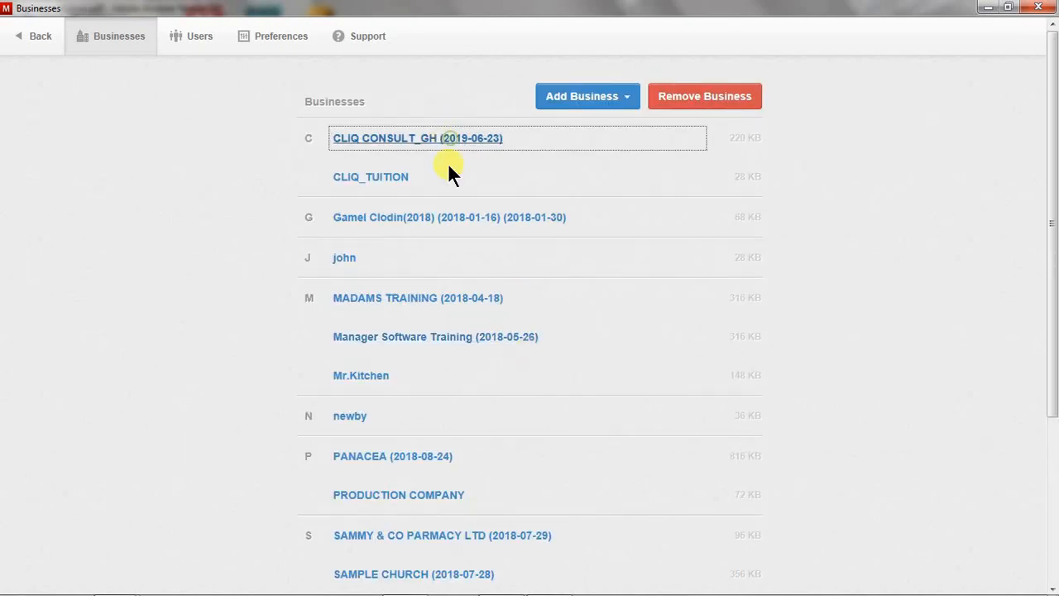
- Open CLIQ CONSULT_GH (2019-06-23) to show its Summary figures
left_click(417, 137)
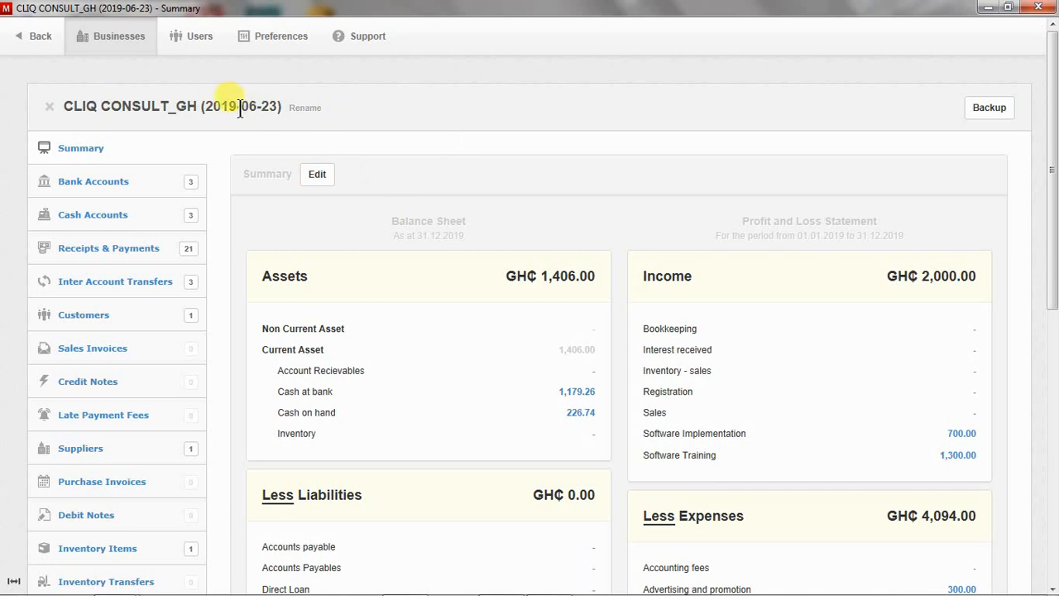
mouse_move(269, 120)
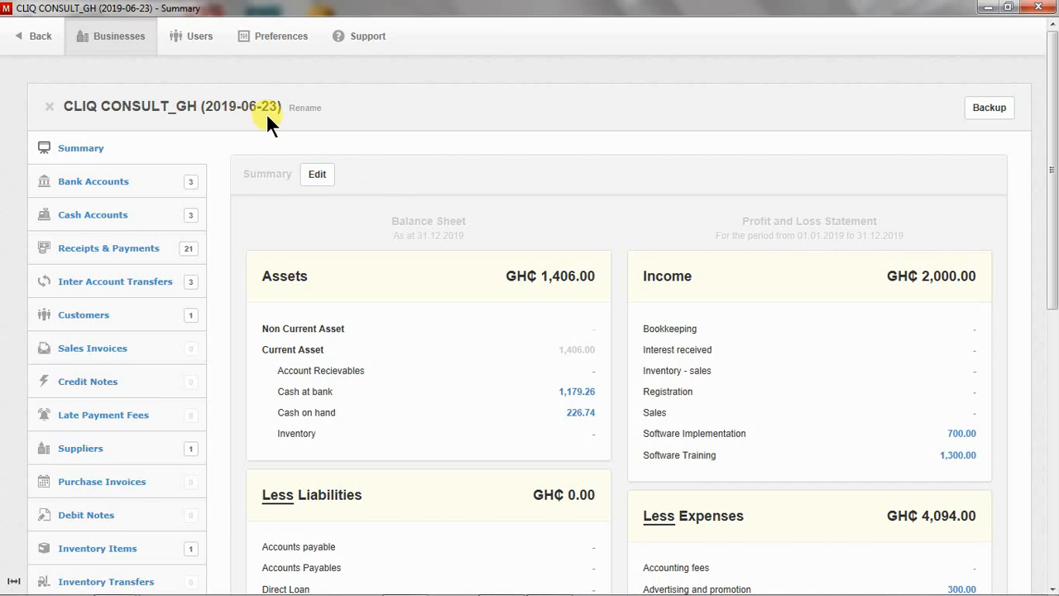
mouse_move(256, 125)
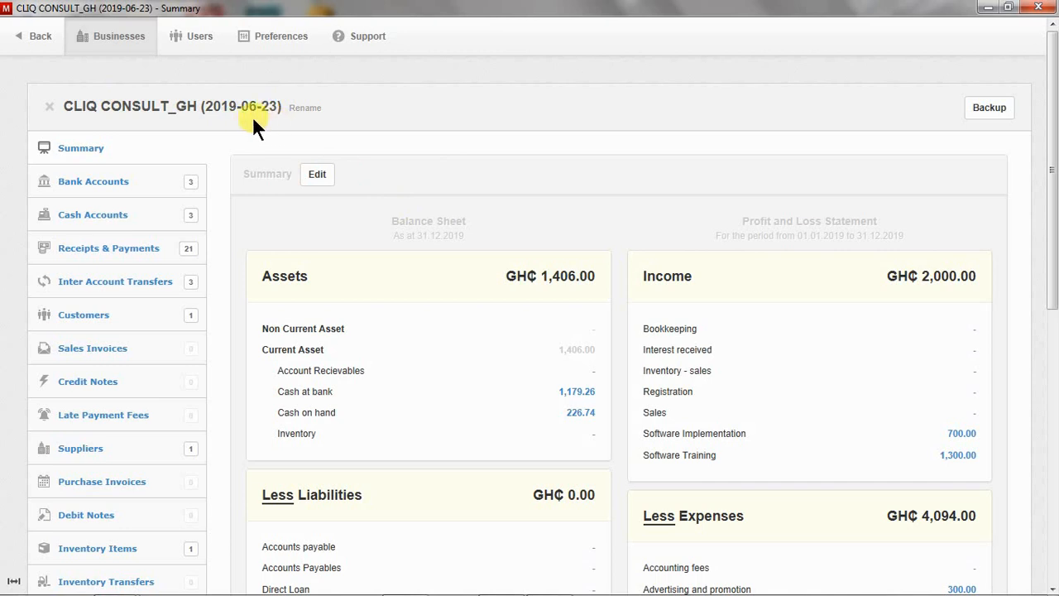